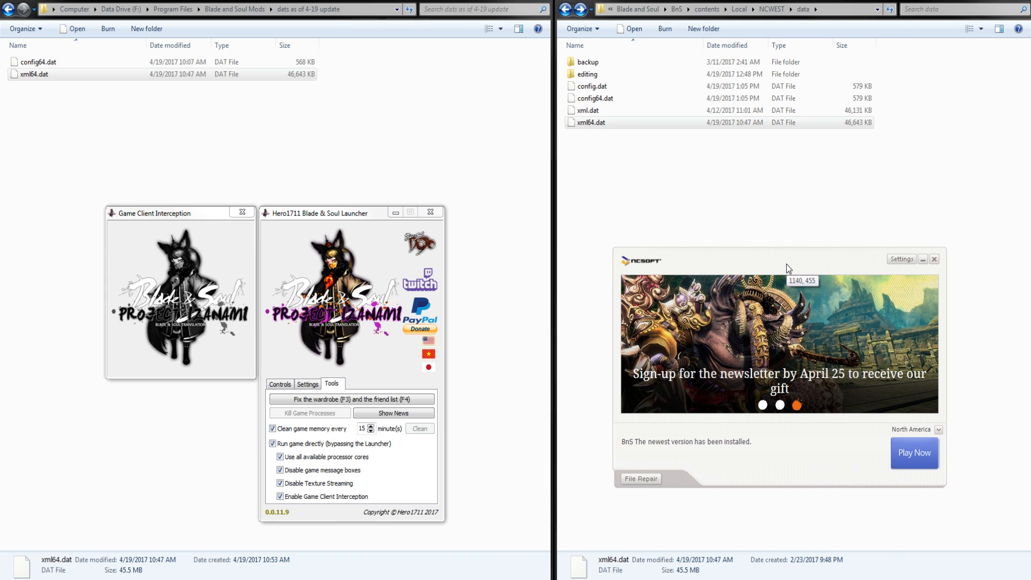
pyautogui.moveTo(733, 273)
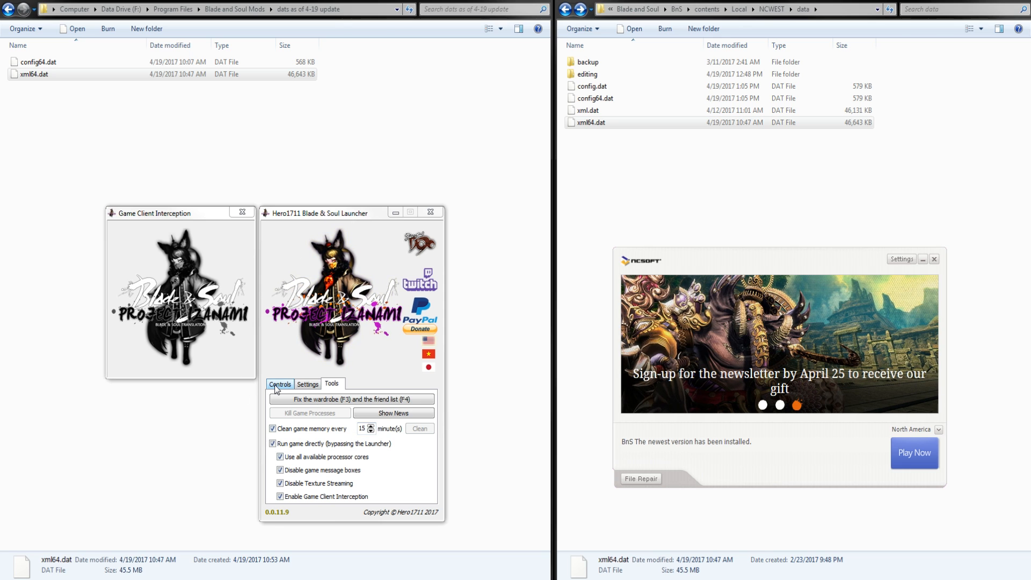
# - Check the patch, visual and sound pack versions under Controls, then move to Settings
pyautogui.click(278, 384)
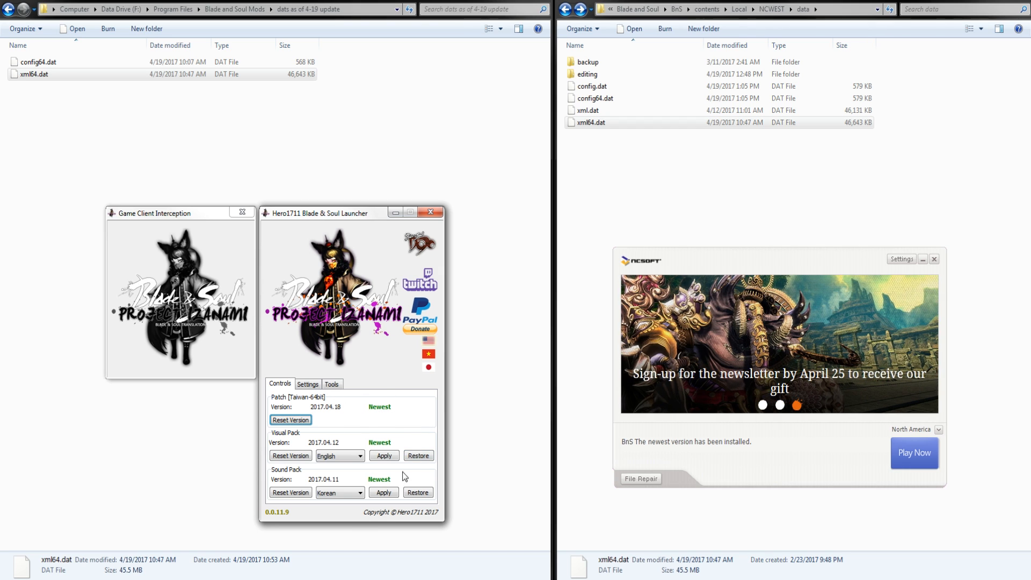
pyautogui.moveTo(440, 413)
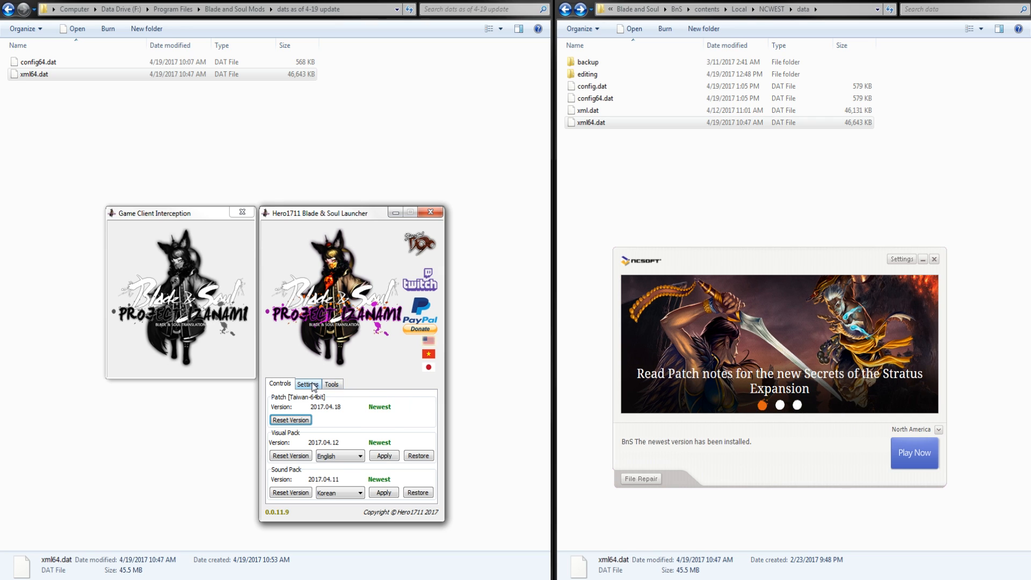
pyautogui.click(308, 384)
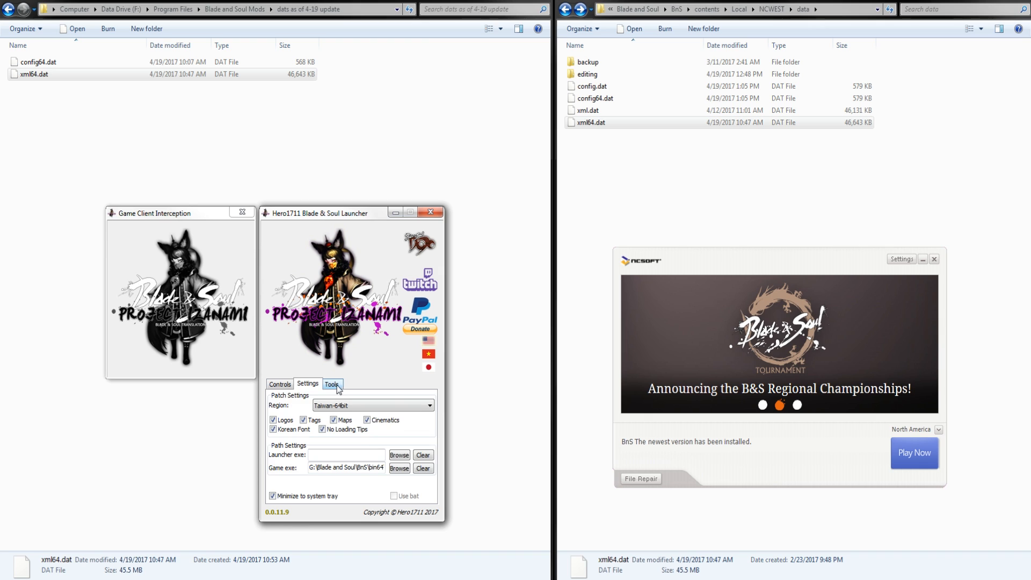
# - Back in Tools, toggle Enable Game Client Interception off and on so it stays enabled
pyautogui.click(331, 385)
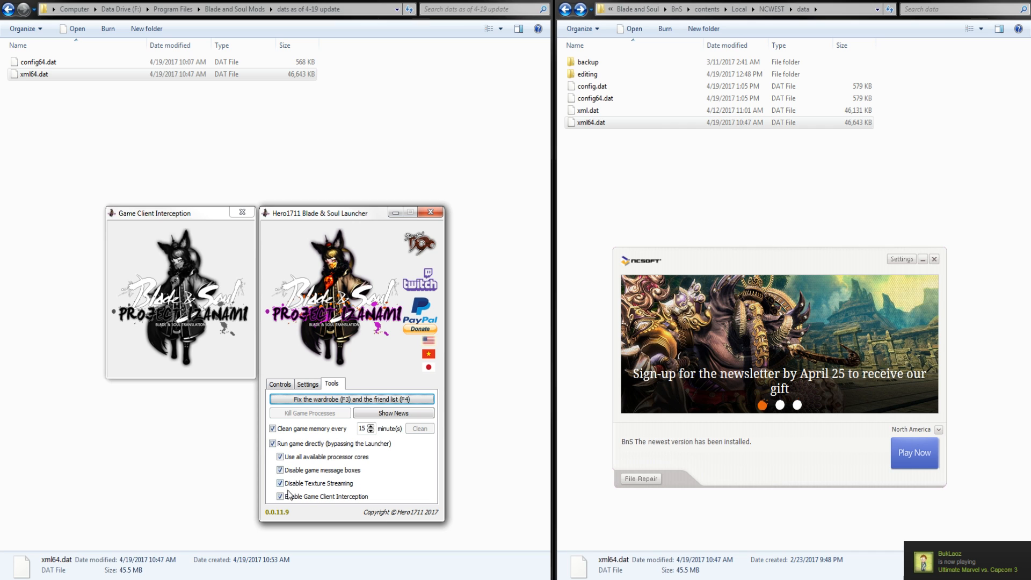
pyautogui.click(281, 497)
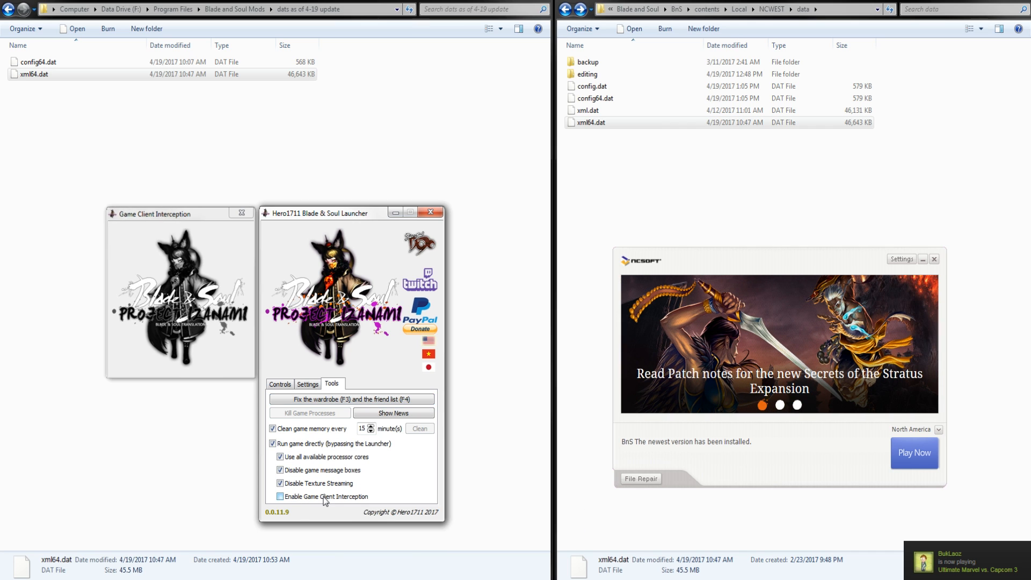
pyautogui.click(273, 496)
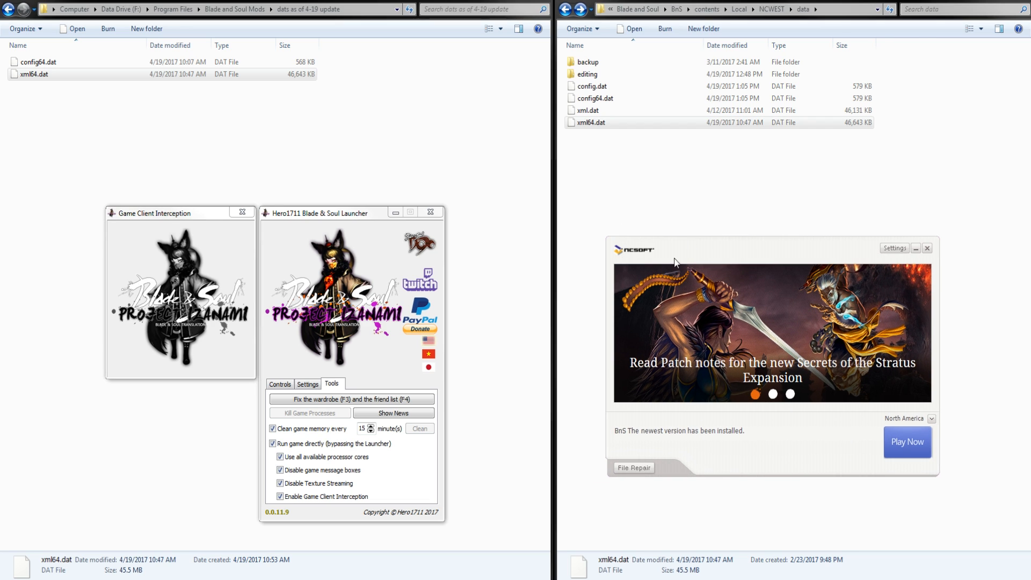
pyautogui.moveTo(636, 300)
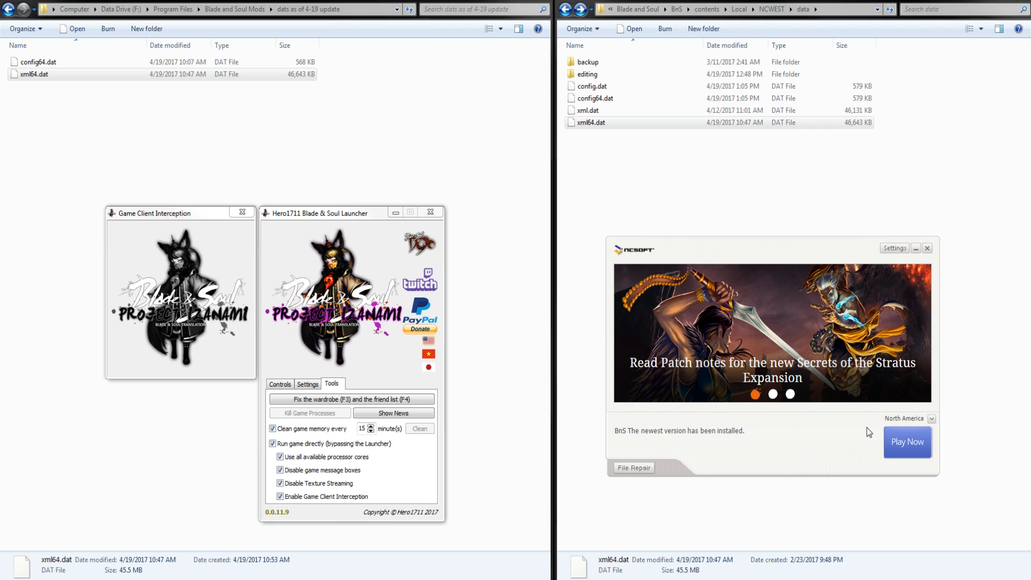
# - Start Blade & Soul with Play Now, letting it overwrite xml64.dat with the 46,968 KB version
pyautogui.click(907, 441)
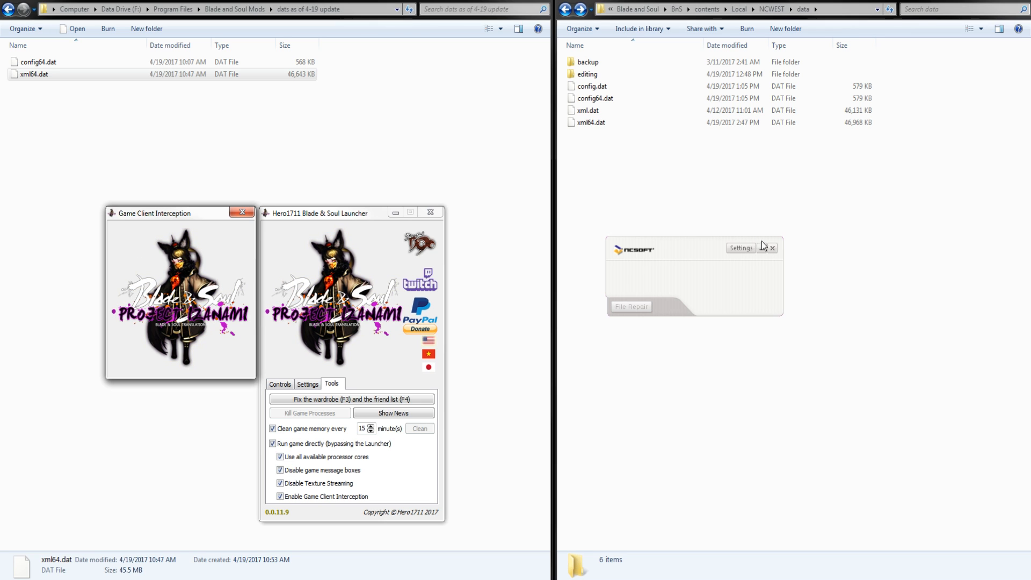
# - Copy the edited xml64.dat from the mods folder into the NCWEST data folder, replacing the game's copy
pyautogui.click(772, 249)
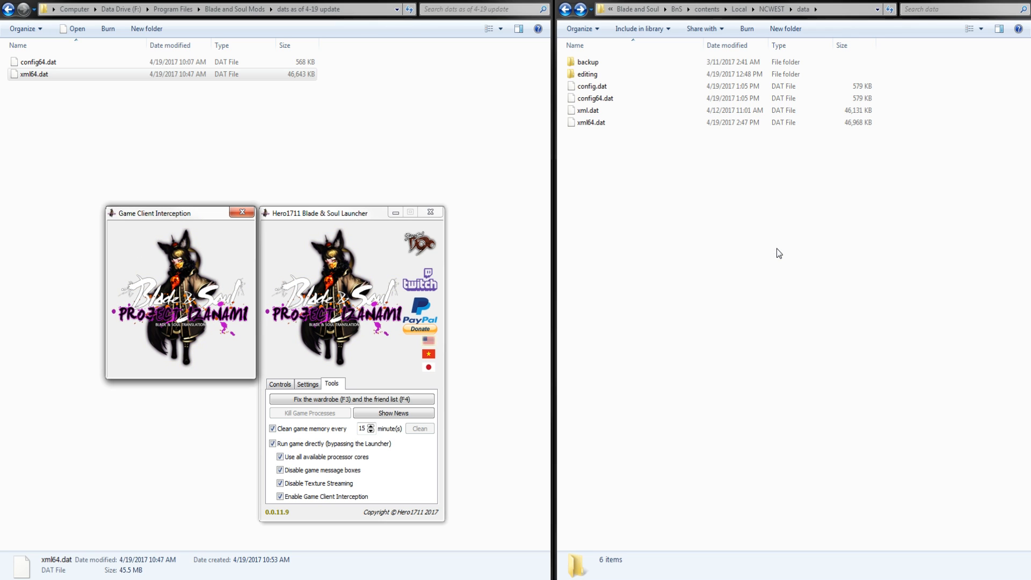
pyautogui.click(34, 74)
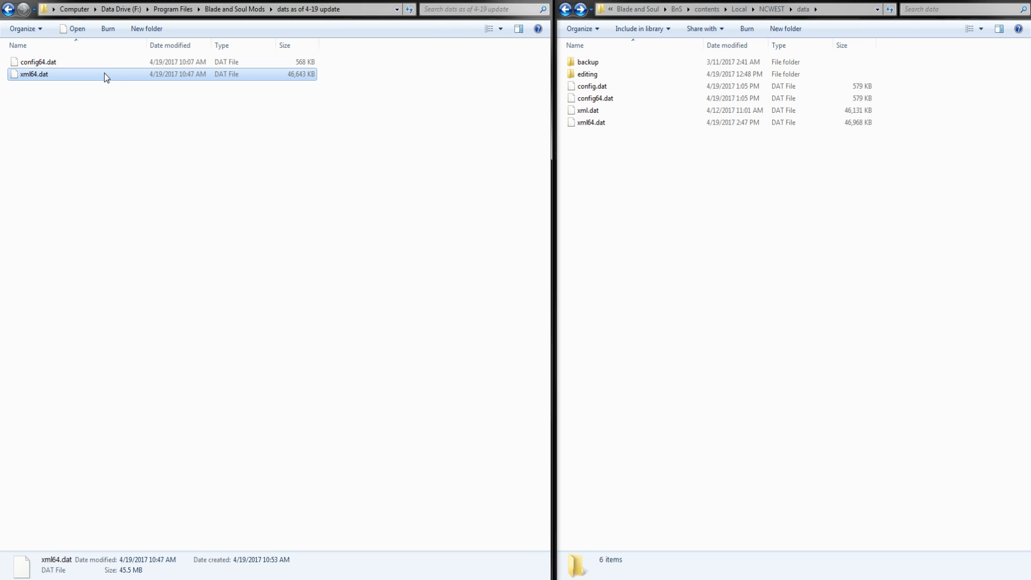
pyautogui.rightClick(36, 74)
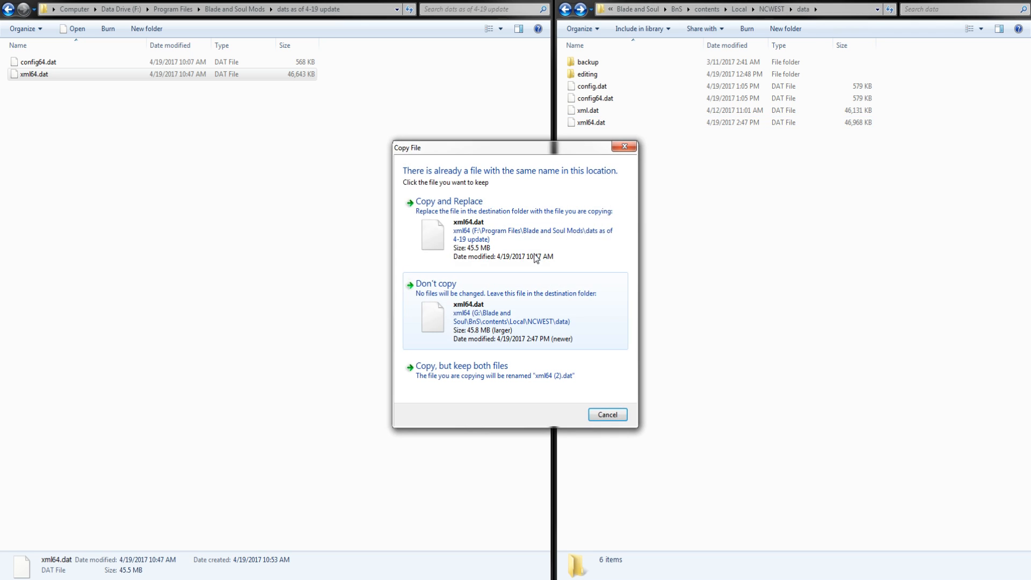
pyautogui.click(449, 201)
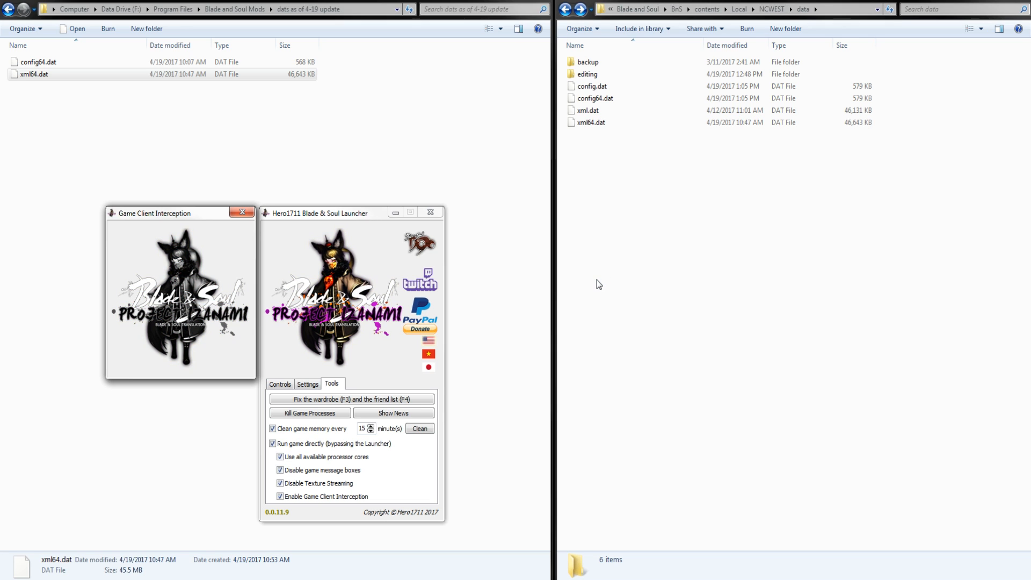
pyautogui.moveTo(610, 329)
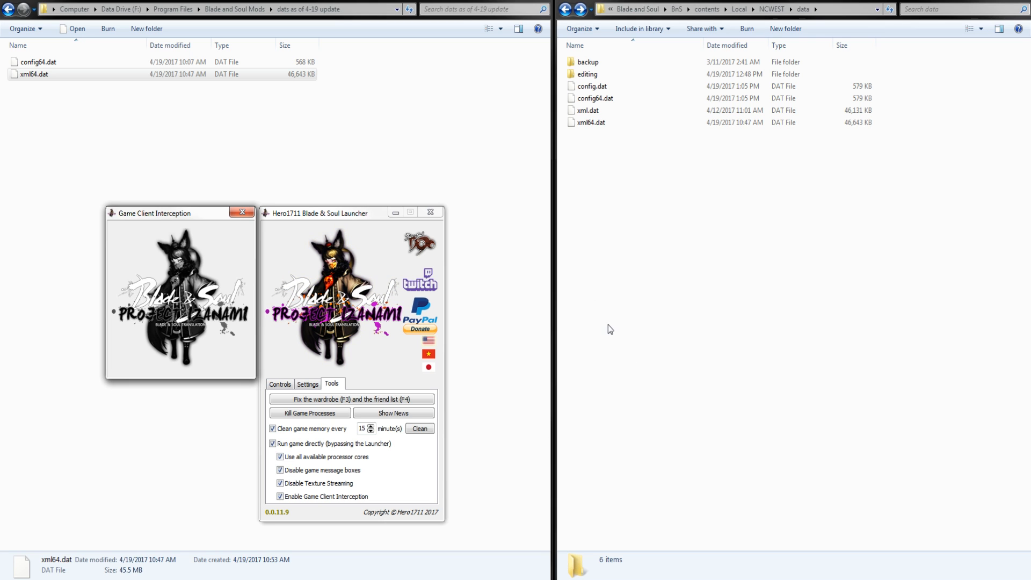
pyautogui.moveTo(609, 348)
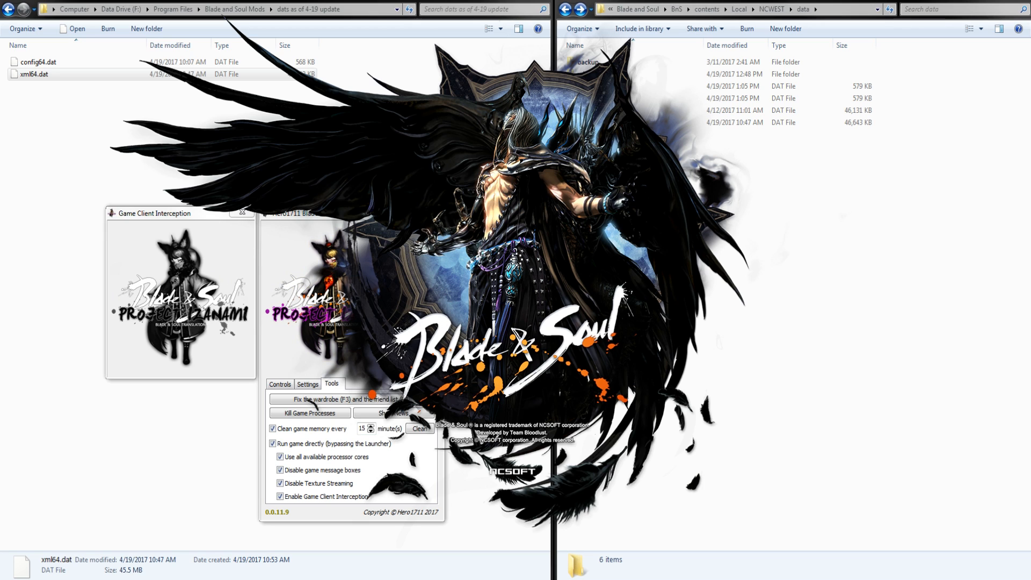
pyautogui.moveTo(214, 513)
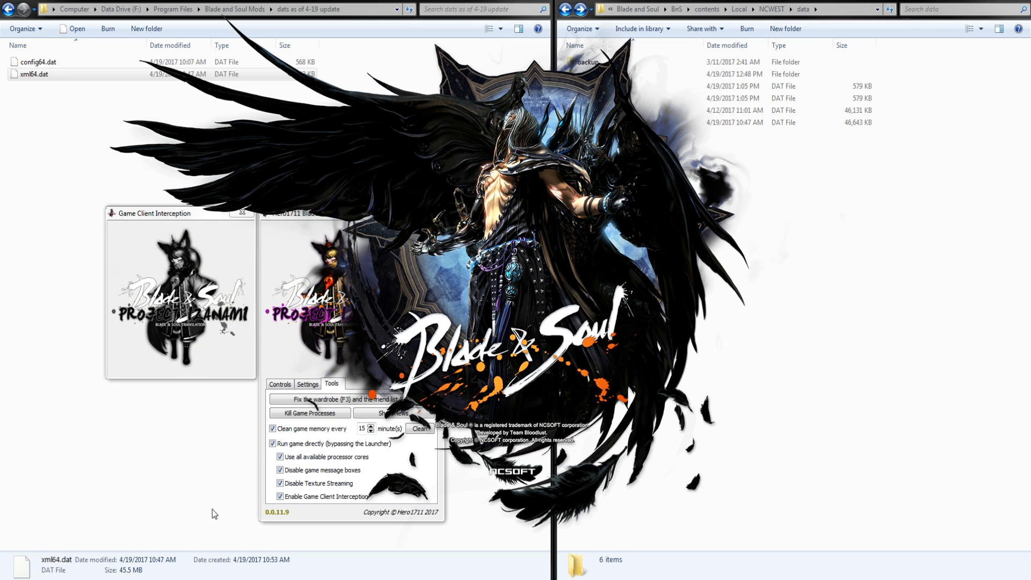